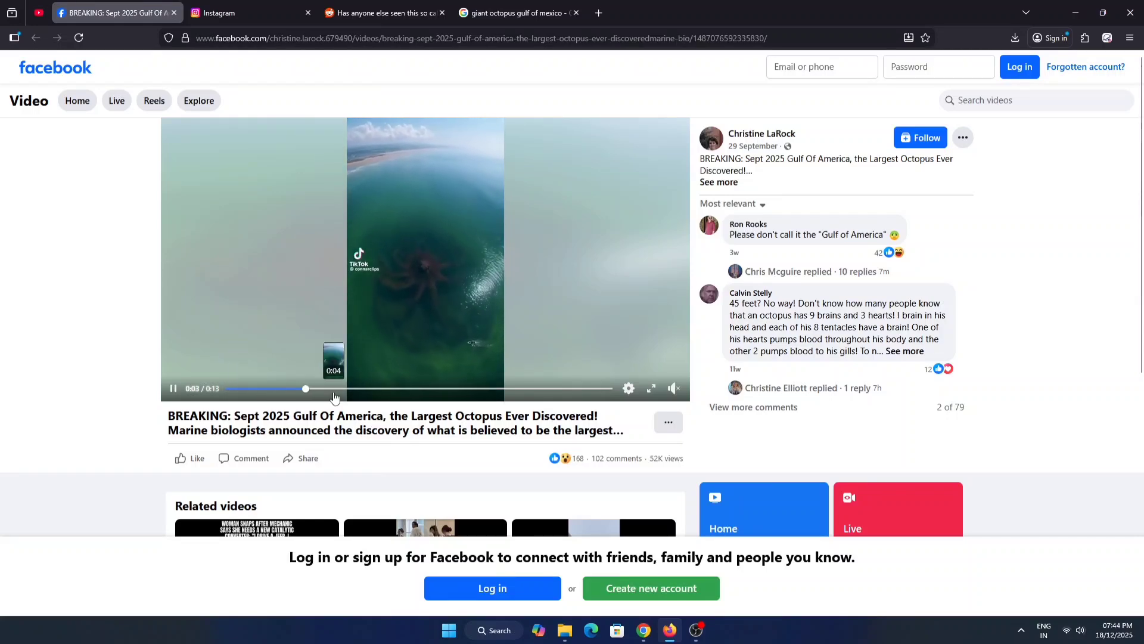
Step: Skip ahead in the Facebook octopus video, then bring up the Reddit Eclipse Octopus post
{"action": "left_click", "coordinate": [515, 13]}
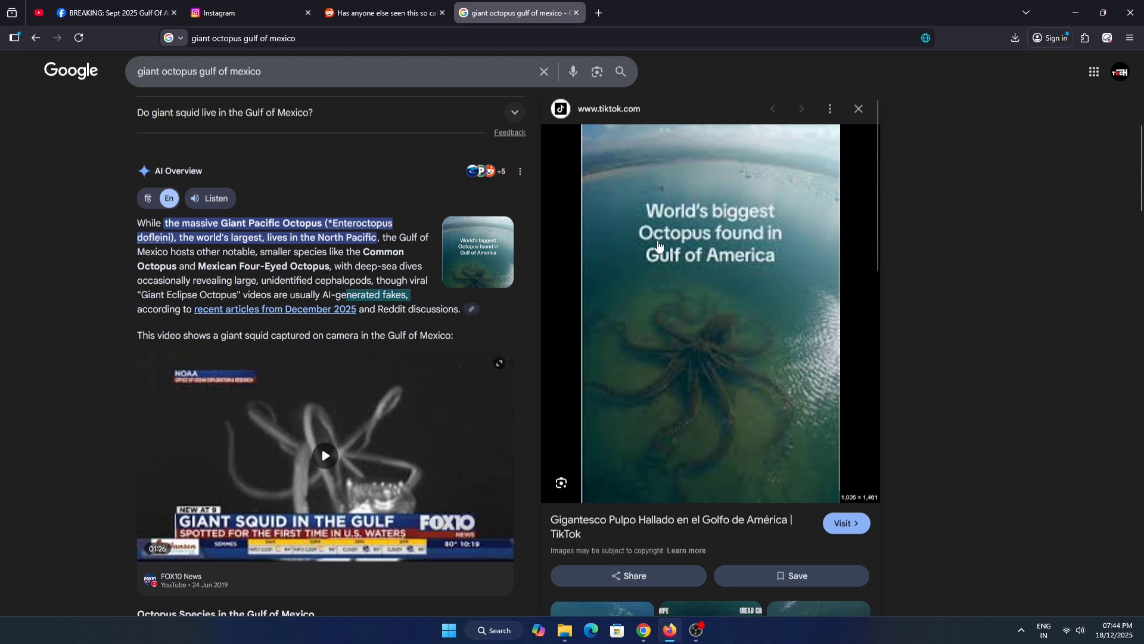
{"action": "mouse_move", "coordinate": [635, 526]}
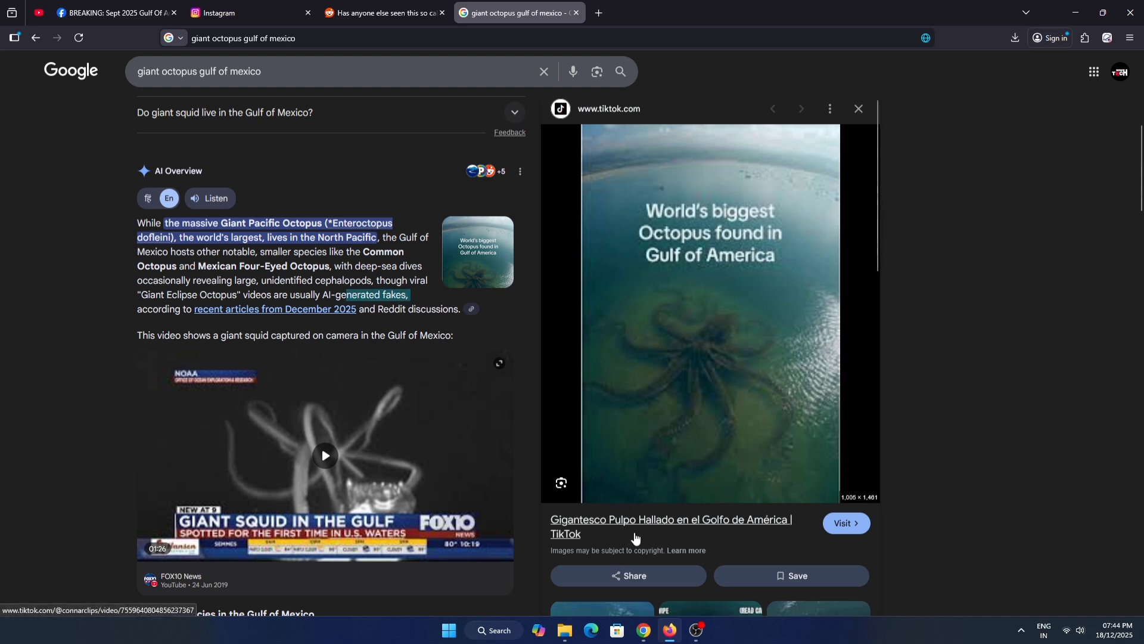
{"action": "left_click", "coordinate": [383, 12]}
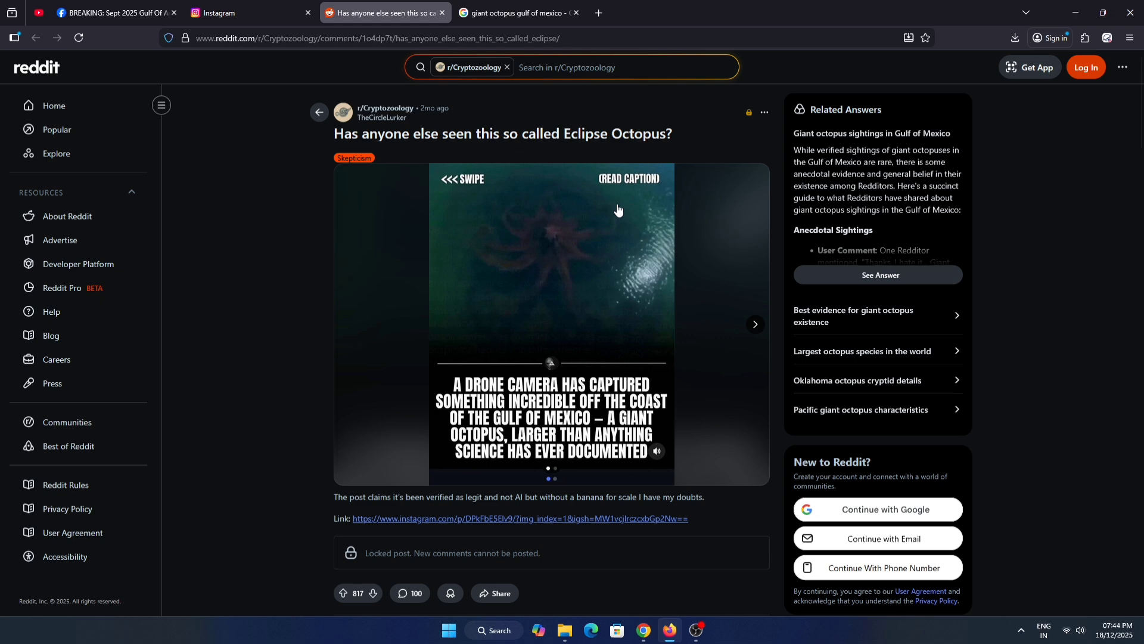
{"action": "mouse_move", "coordinate": [664, 380]}
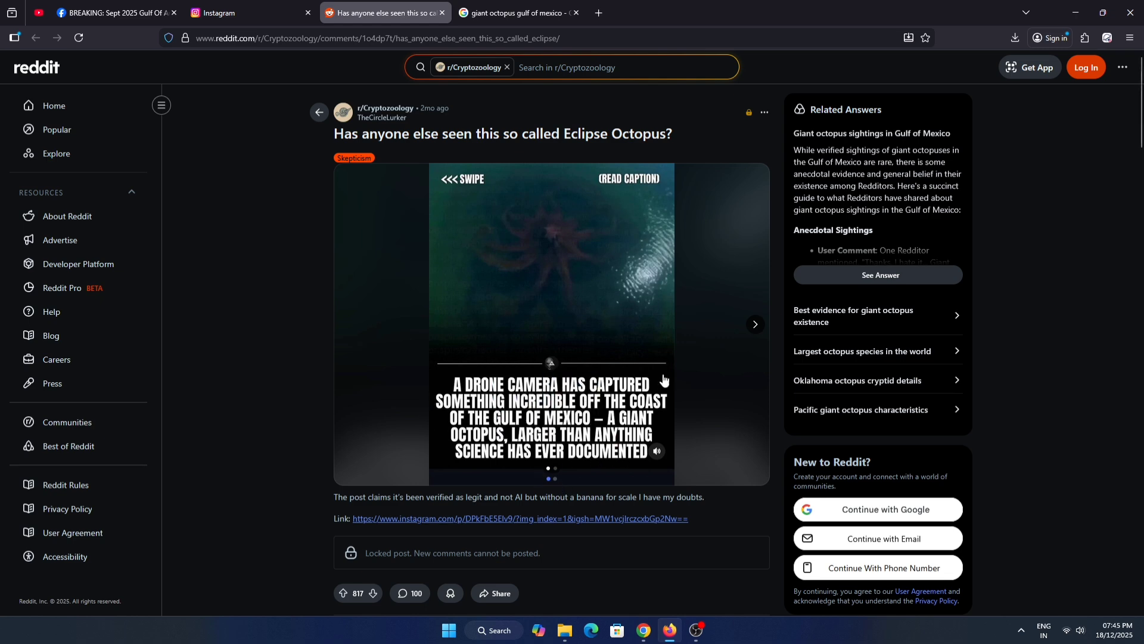
Step: Open the unseenxocean octopus reel on Instagram and scroll through its comments
{"action": "left_click", "coordinate": [756, 324]}
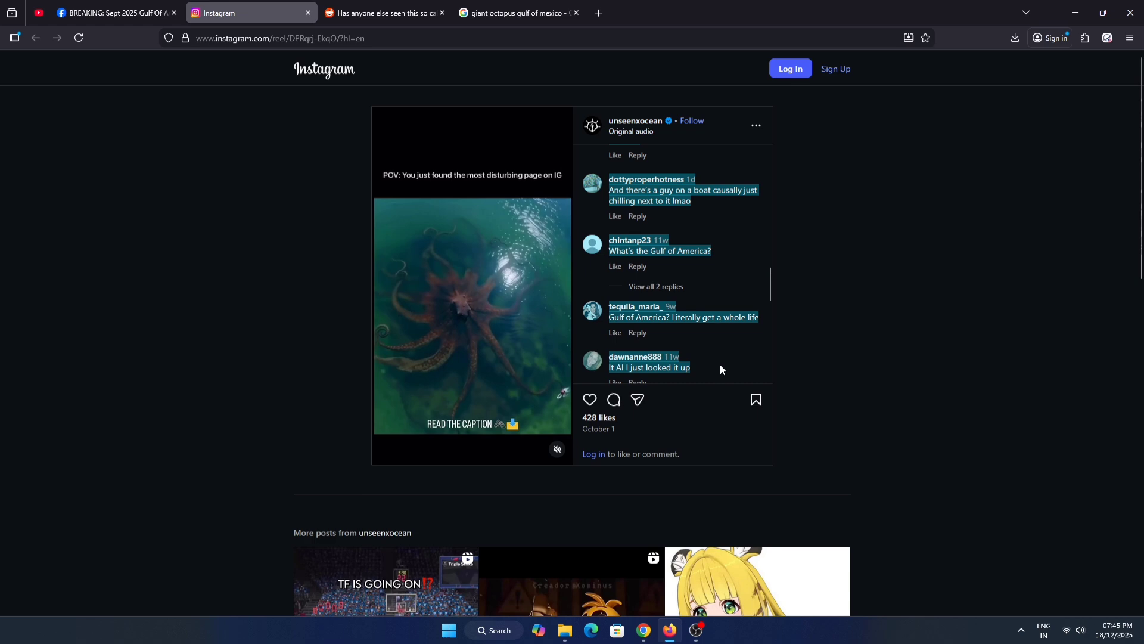
{"action": "scroll", "scroll_direction": "up", "scroll_amount": 3}
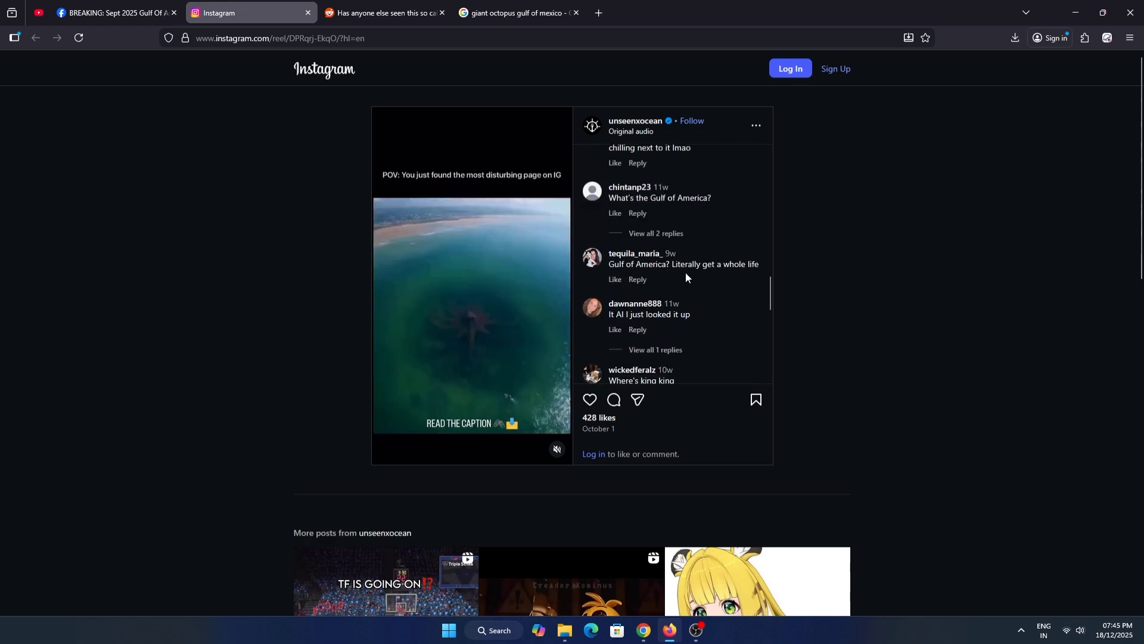
Step: Play the Facebook octopus clip, then view Google's AI overview on Gulf of Mexico octopuses
{"action": "left_click", "coordinate": [115, 12]}
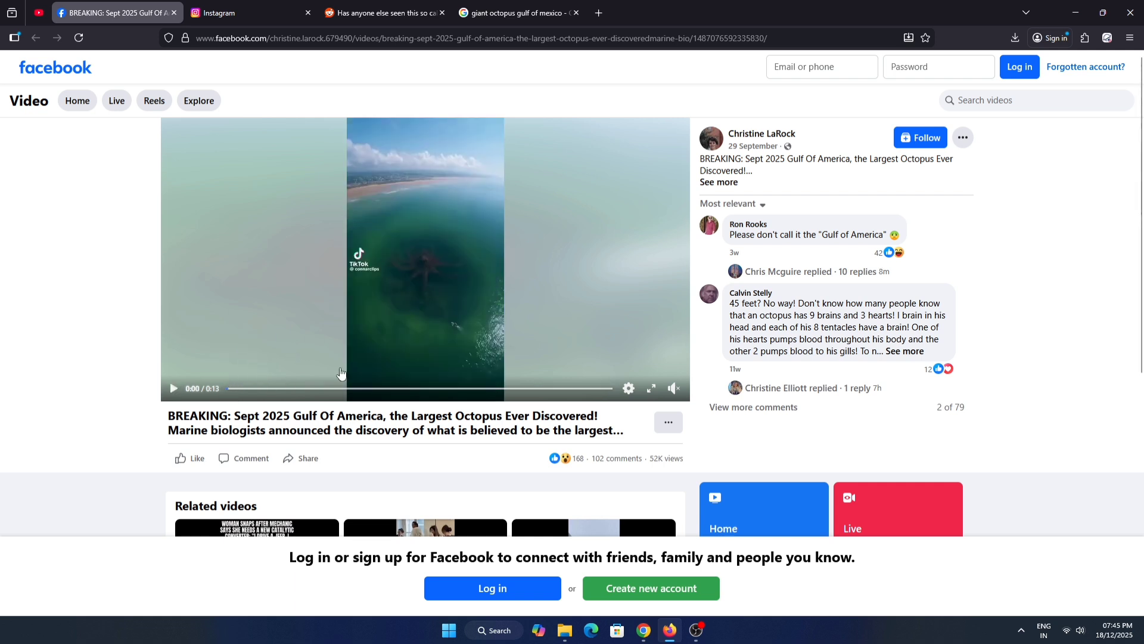
{"action": "mouse_move", "coordinate": [487, 315]}
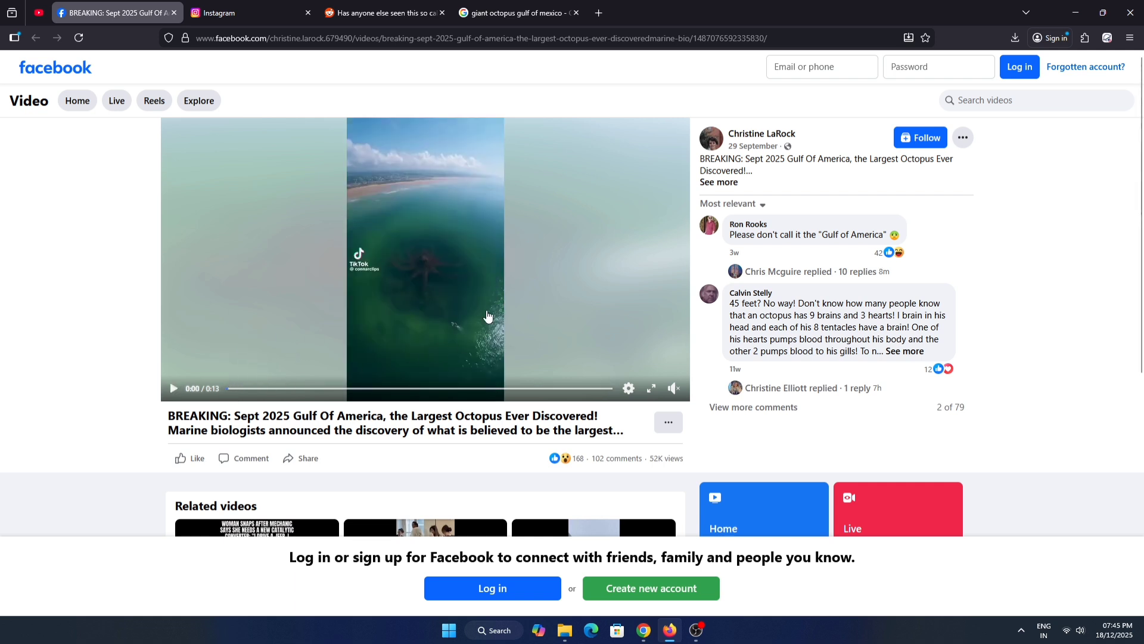
{"action": "left_click", "coordinate": [173, 387]}
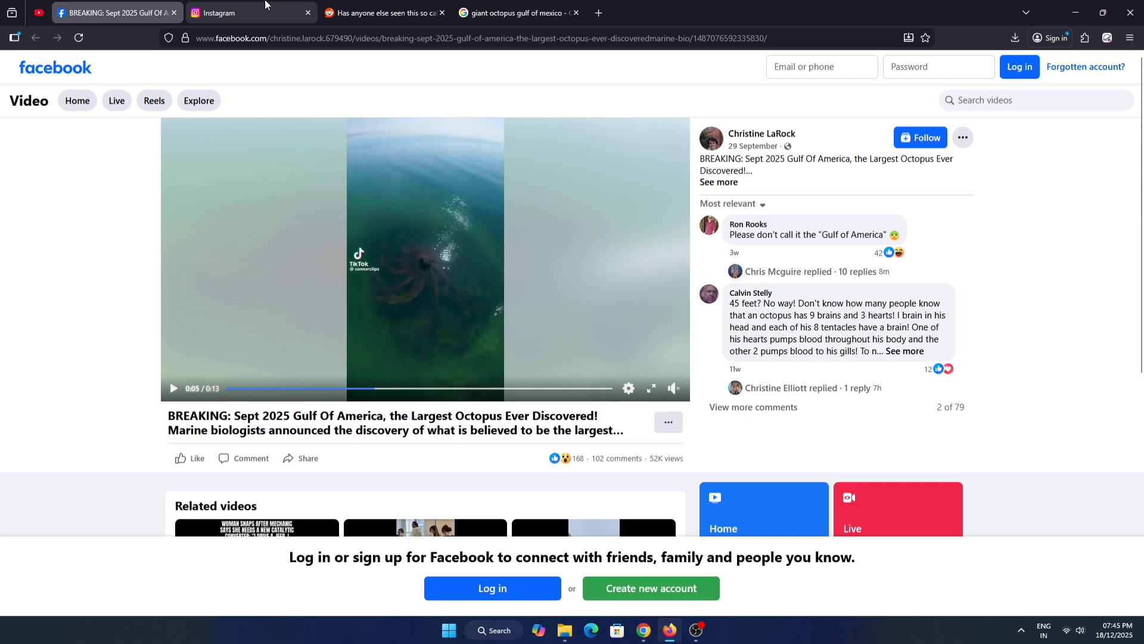
{"action": "left_click", "coordinate": [518, 13]}
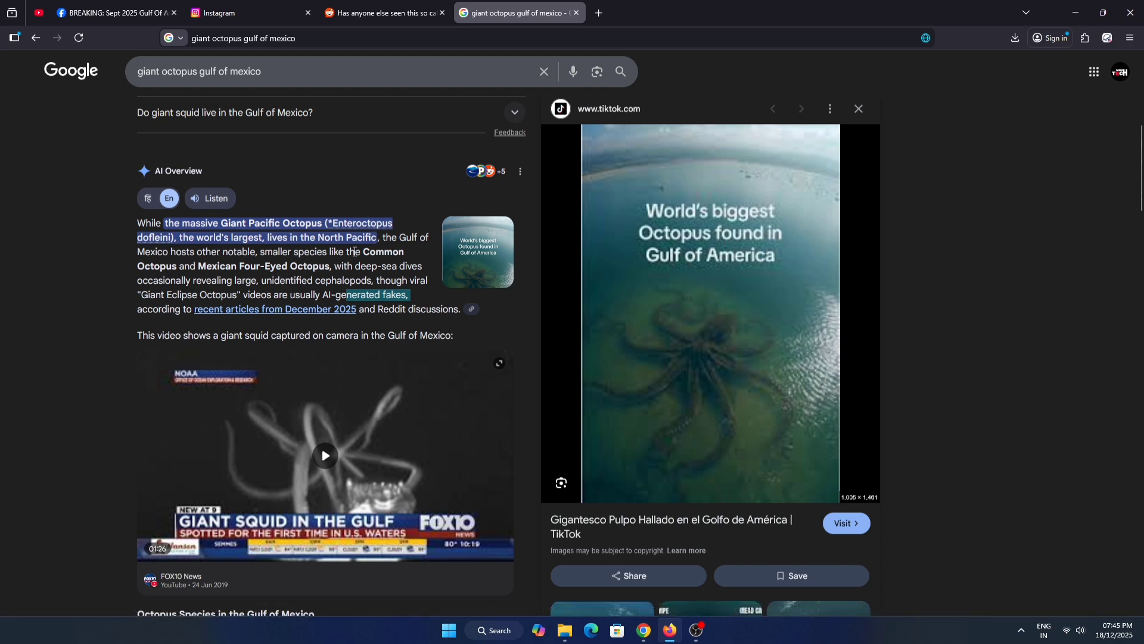
{"action": "mouse_move", "coordinate": [219, 265]}
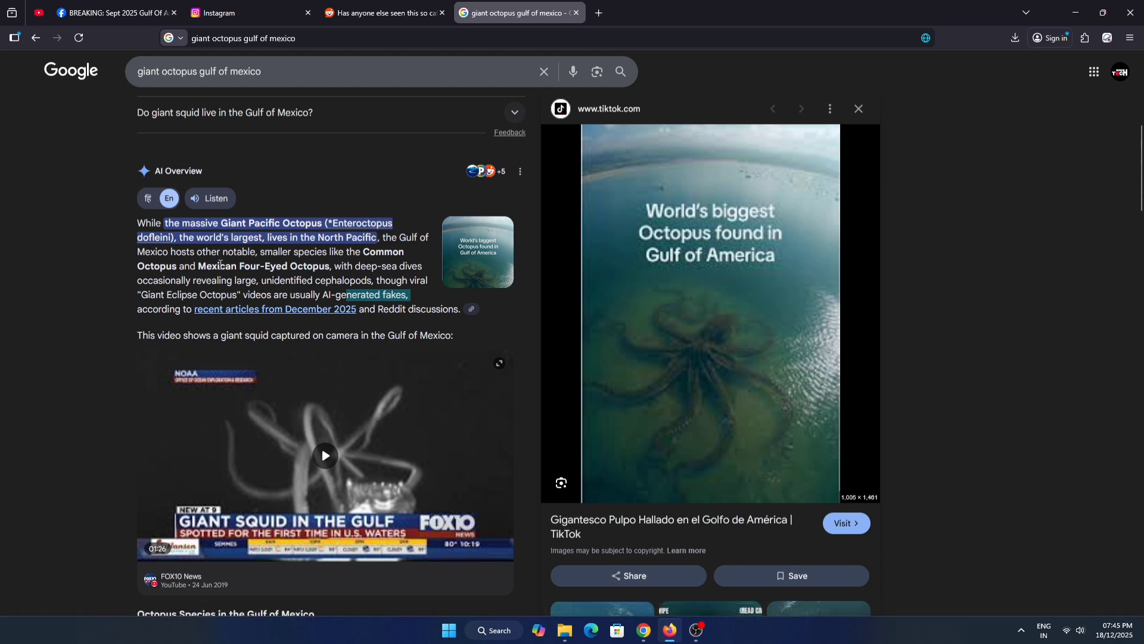
{"action": "mouse_move", "coordinate": [334, 325]}
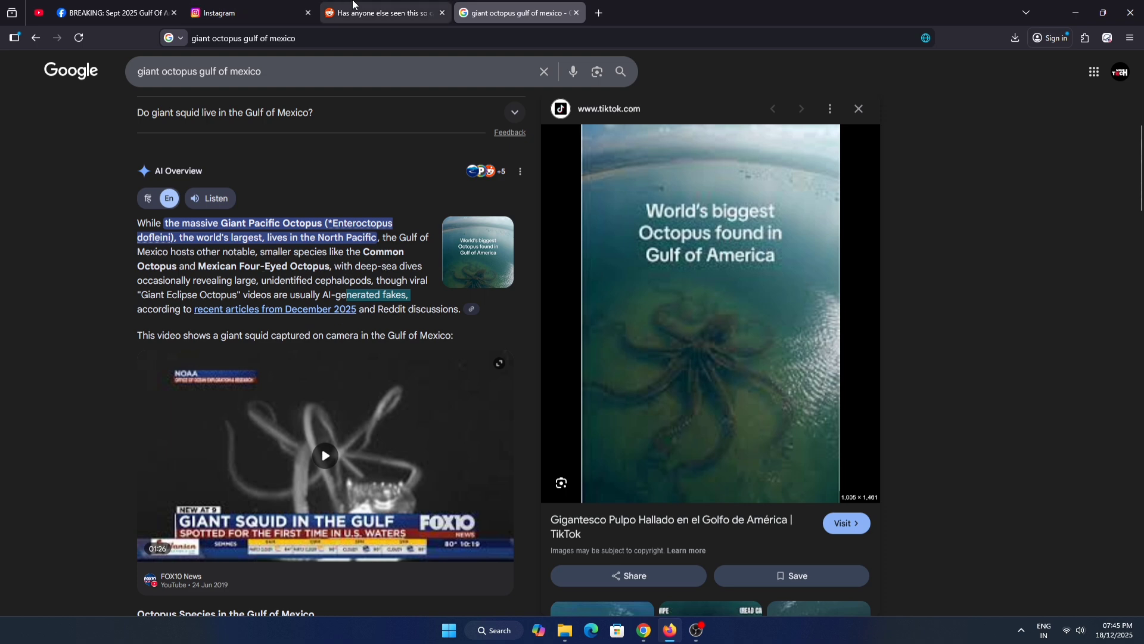
Step: Scroll the Reddit Eclipse Octopus thread's comments to the banana comparison
{"action": "left_click", "coordinate": [380, 12]}
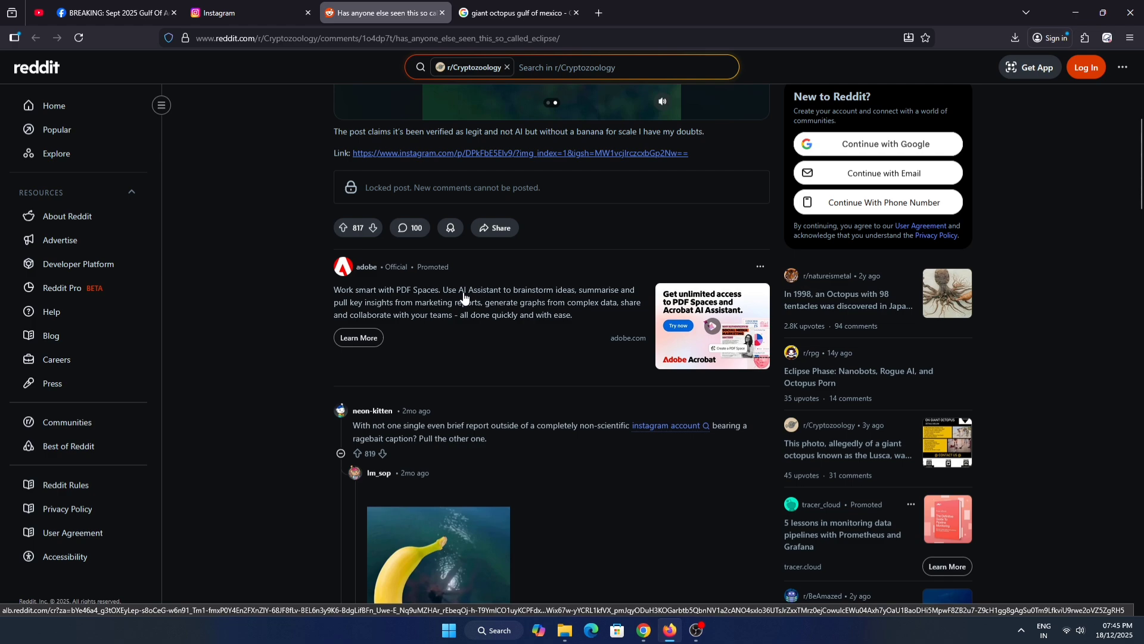
{"action": "scroll", "scroll_direction": "down", "scroll_amount": 3}
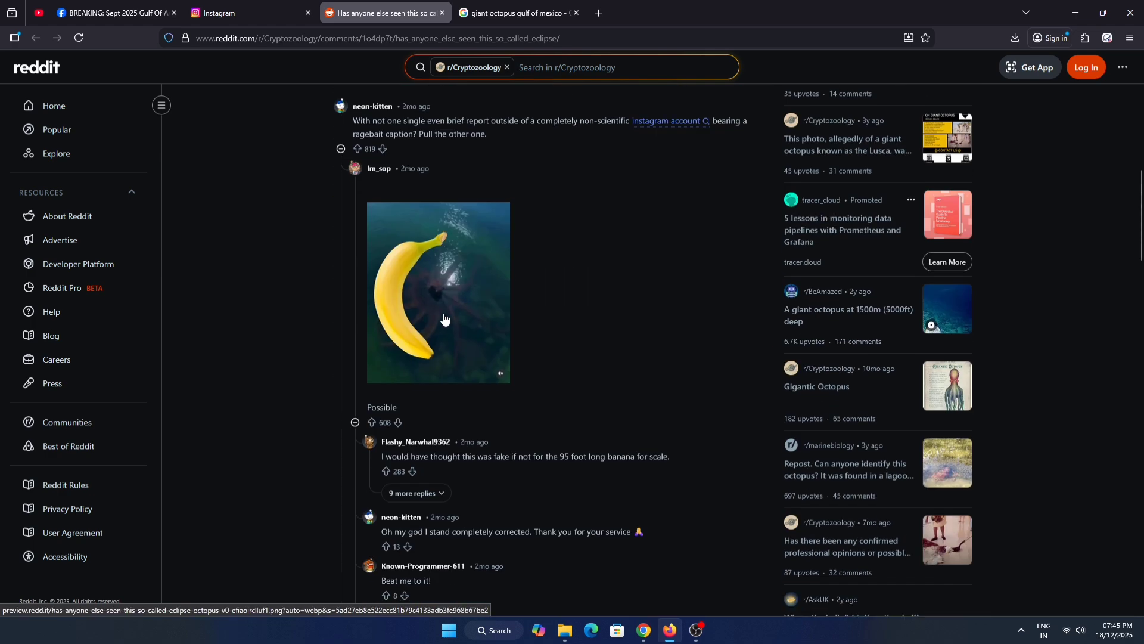
{"action": "scroll", "scroll_direction": "down", "scroll_amount": 3}
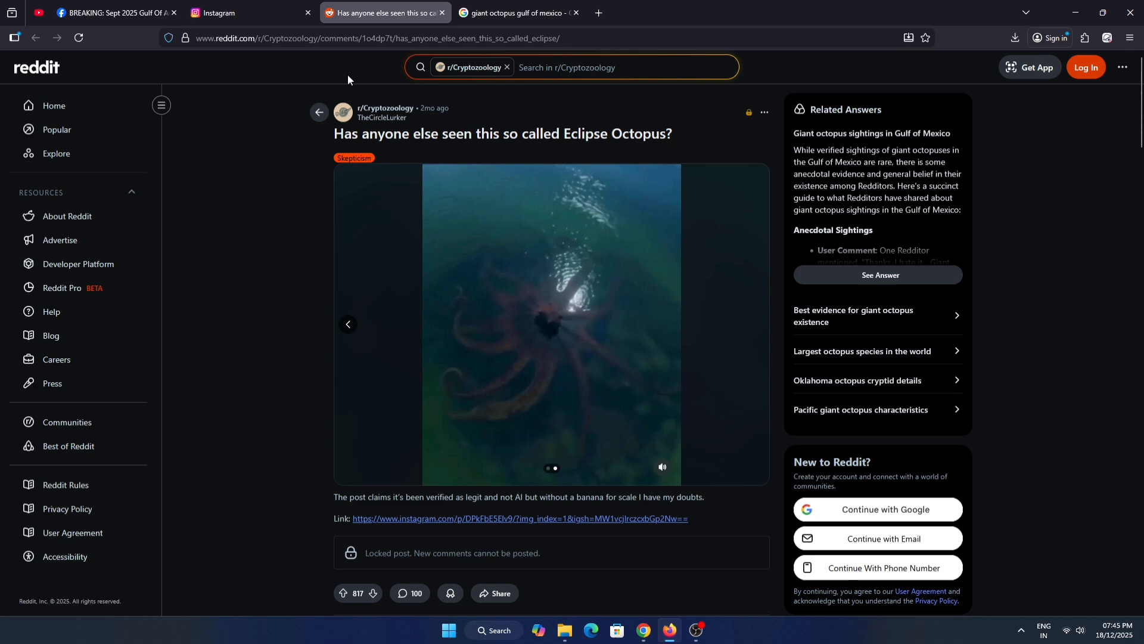
Step: Revisit the Facebook, Google and Instagram posts, ending on the Instagram reel's caption and comments
{"action": "left_click", "coordinate": [113, 12]}
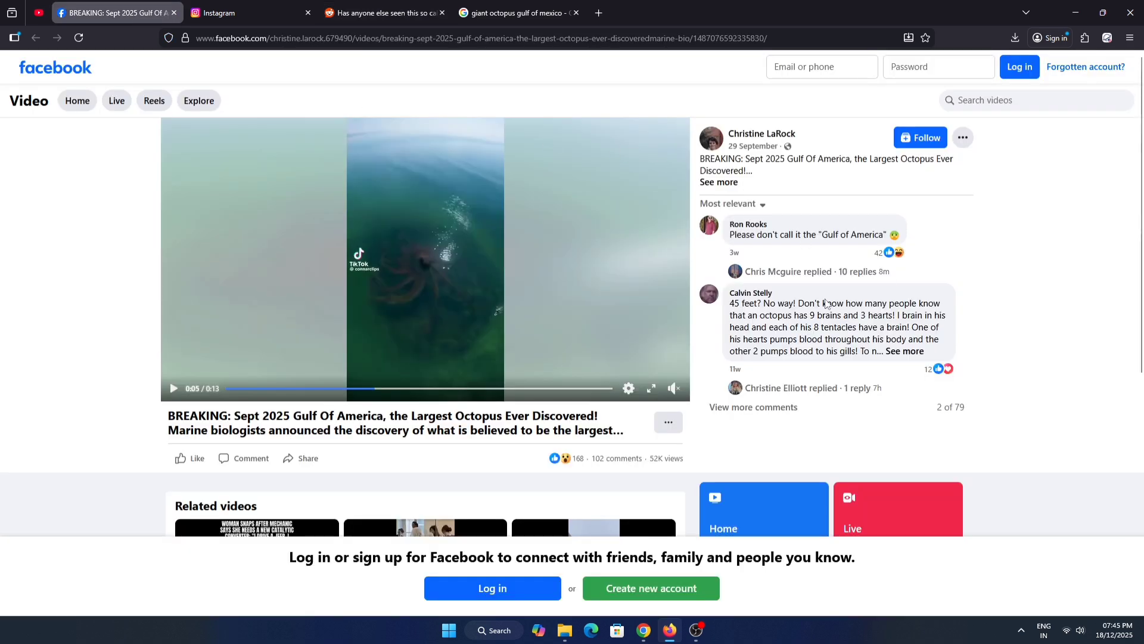
{"action": "scroll", "scroll_direction": "down", "scroll_amount": 3}
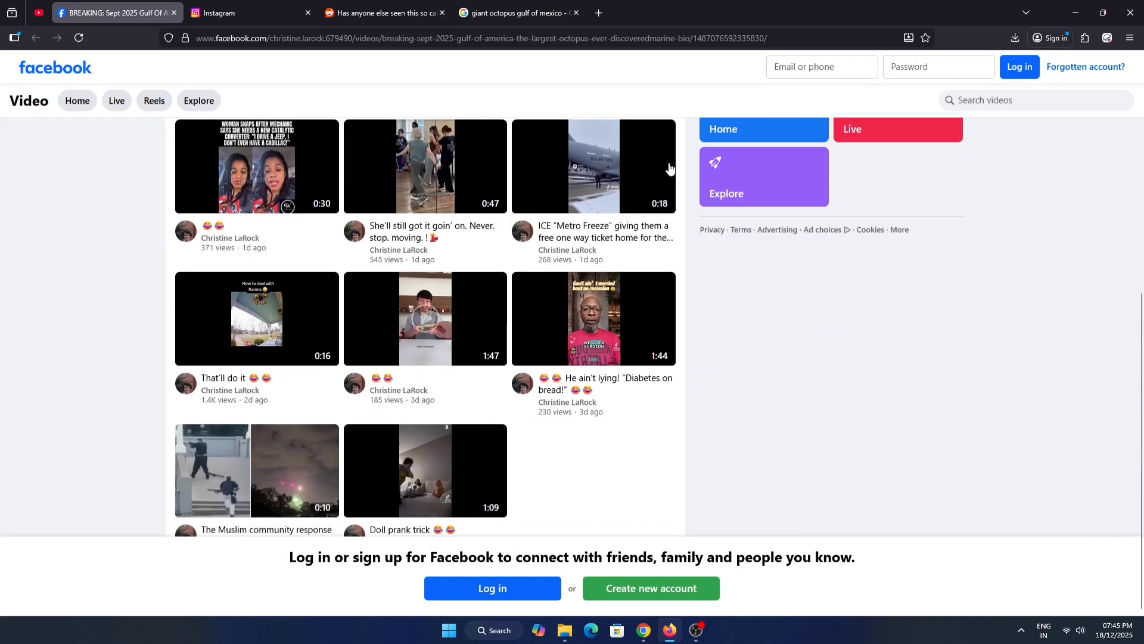
{"action": "left_click", "coordinate": [248, 12]}
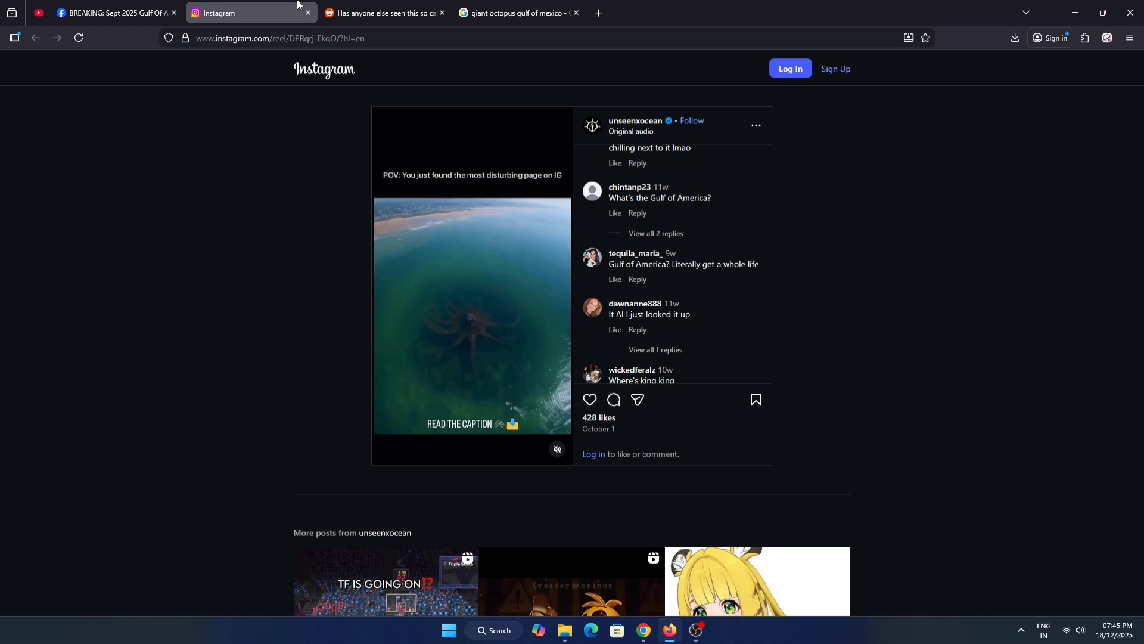
{"action": "left_click", "coordinate": [515, 12]}
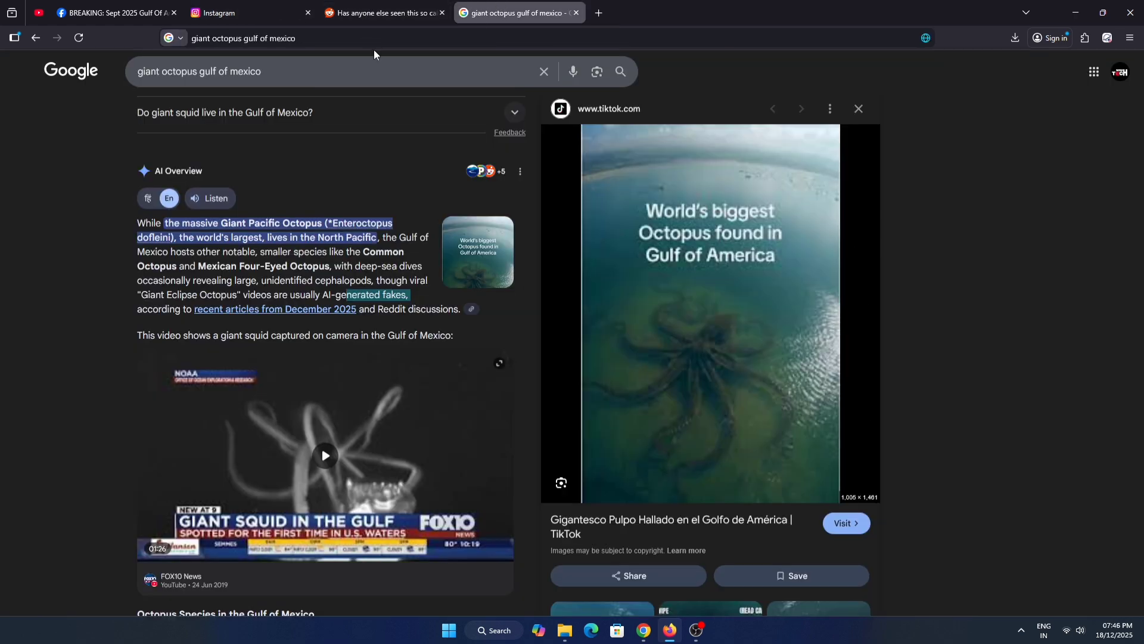
{"action": "left_click", "coordinate": [693, 629]}
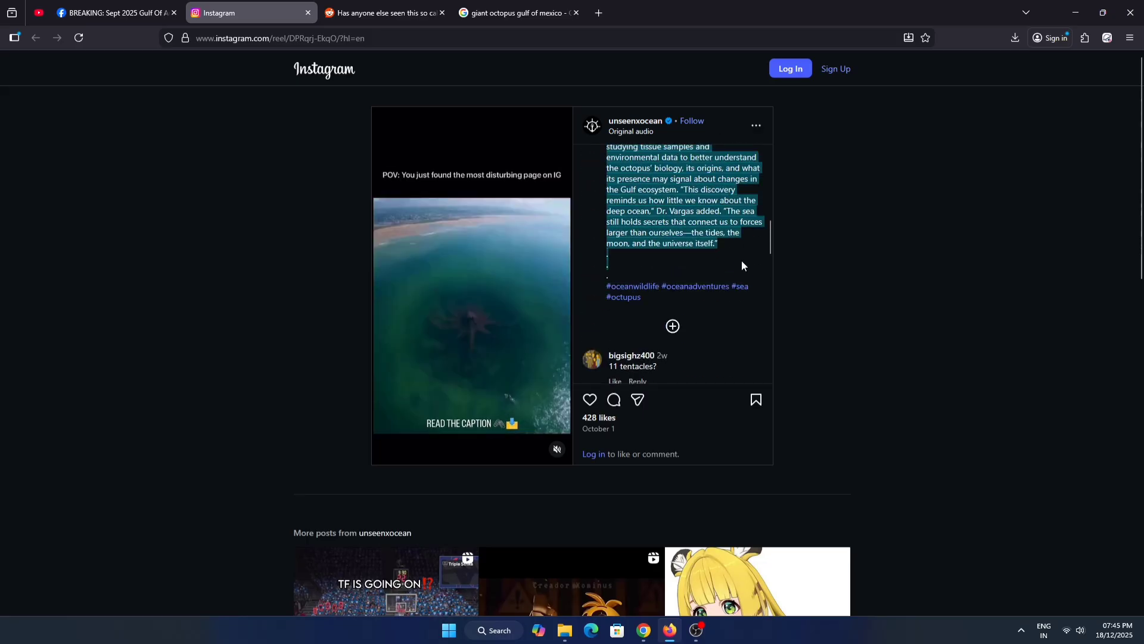
{"action": "scroll", "scroll_direction": "down", "scroll_amount": 3}
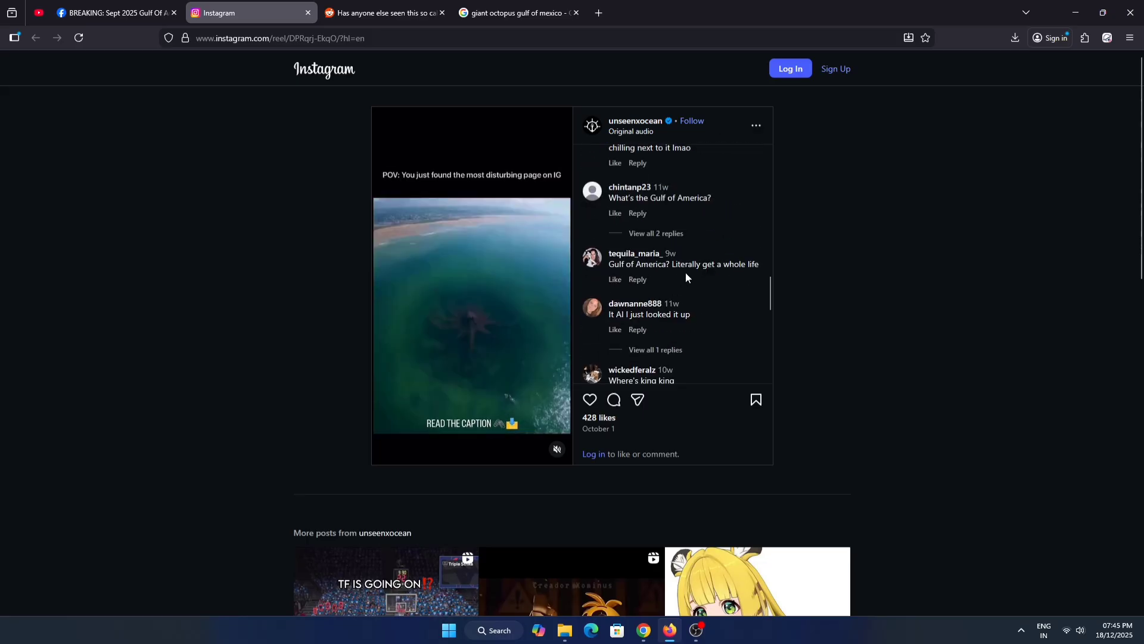
Step: Rewind the 'Largest Octopus Ever Discovered' Facebook video to 0:00 and play it again
{"action": "left_click", "coordinate": [113, 12]}
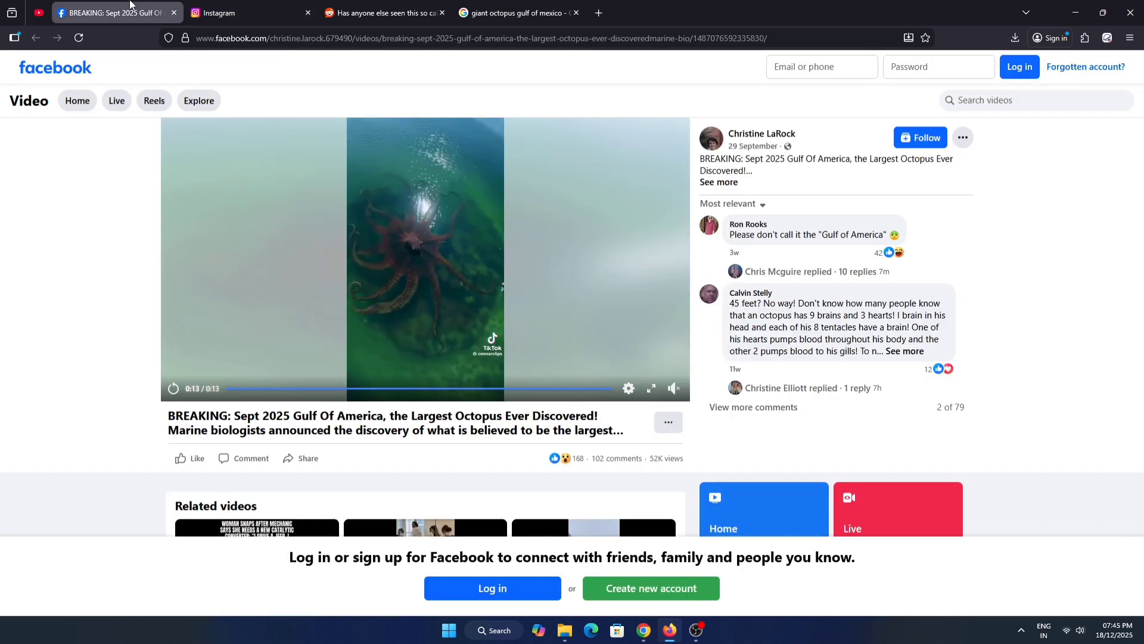
{"action": "left_click", "coordinate": [228, 390]}
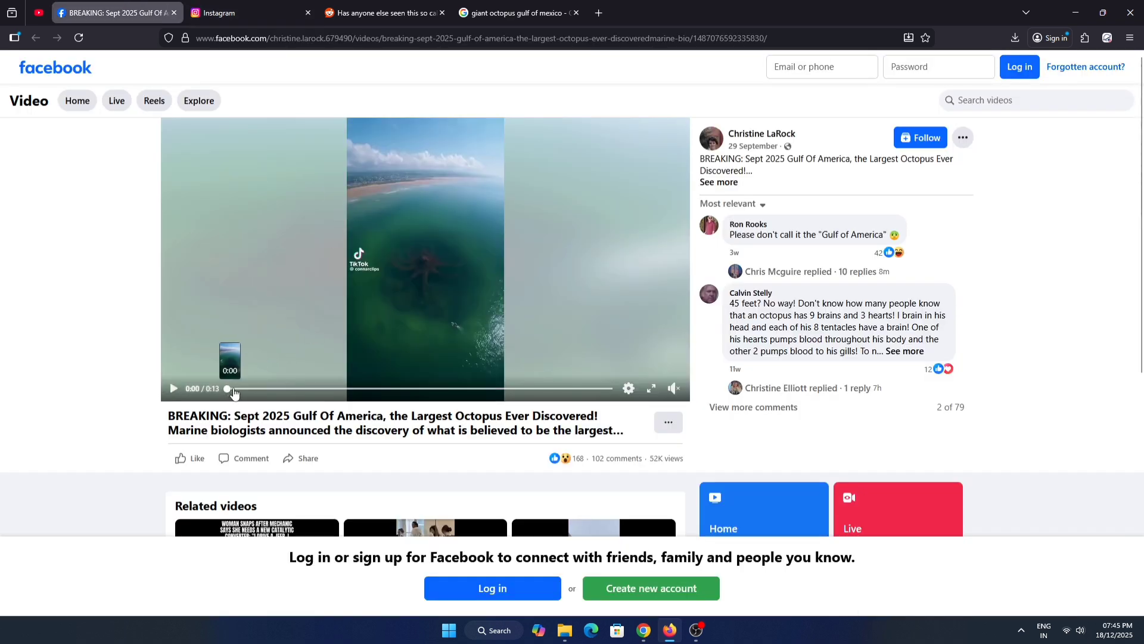
{"action": "mouse_move", "coordinate": [506, 305]}
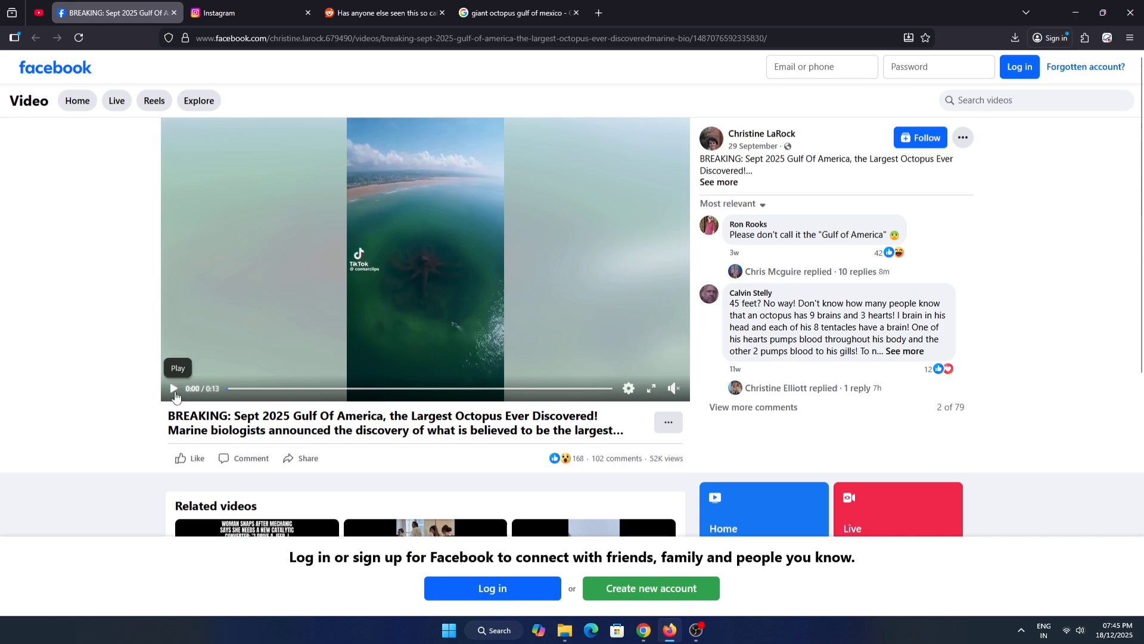
{"action": "left_click", "coordinate": [173, 387]}
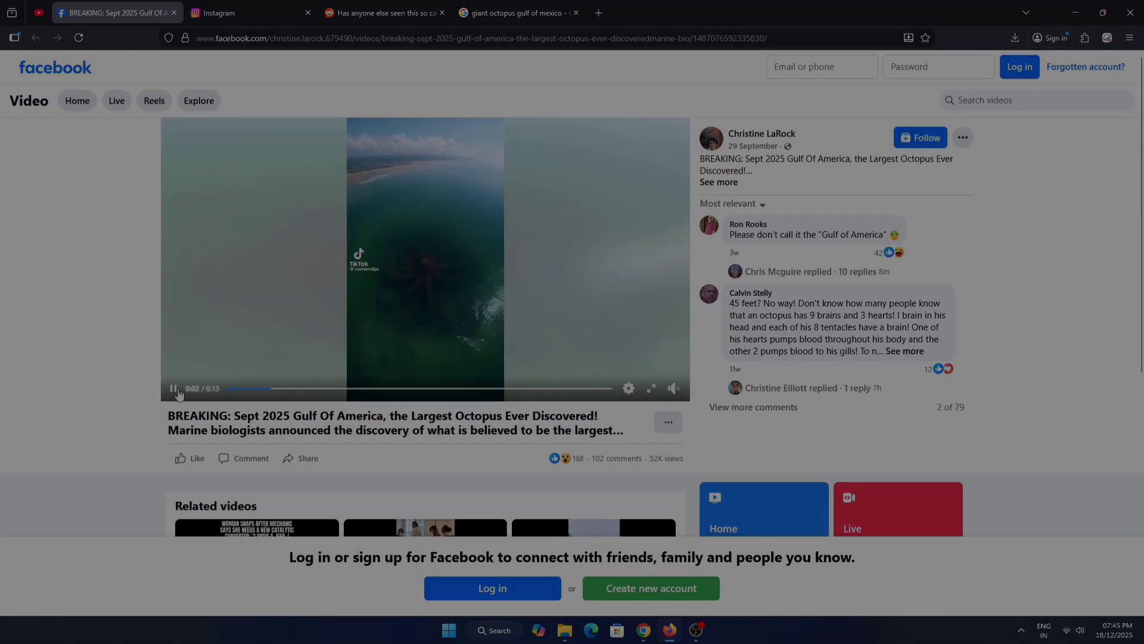